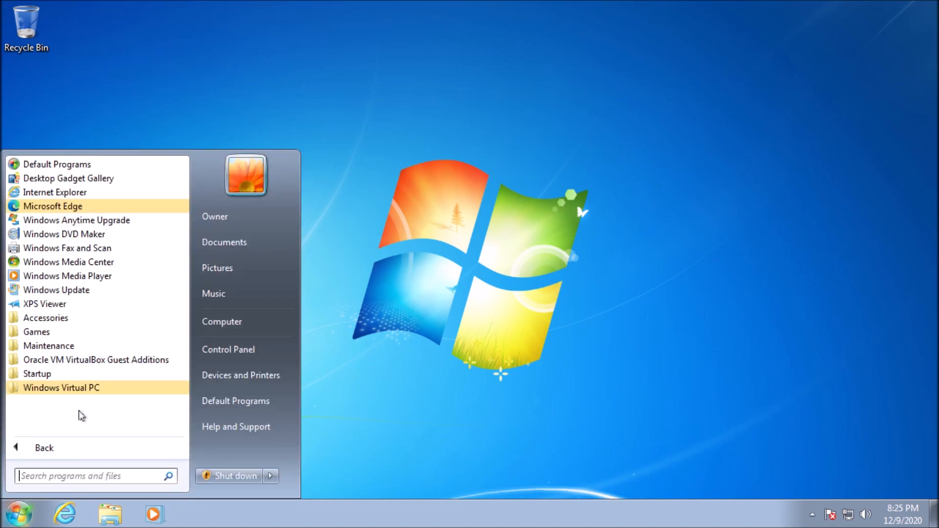
Step: Launch Windows XP Mode from Start > All Programs > Windows Virtual PC
{"action": "left_click", "coordinate": [251, 437]}
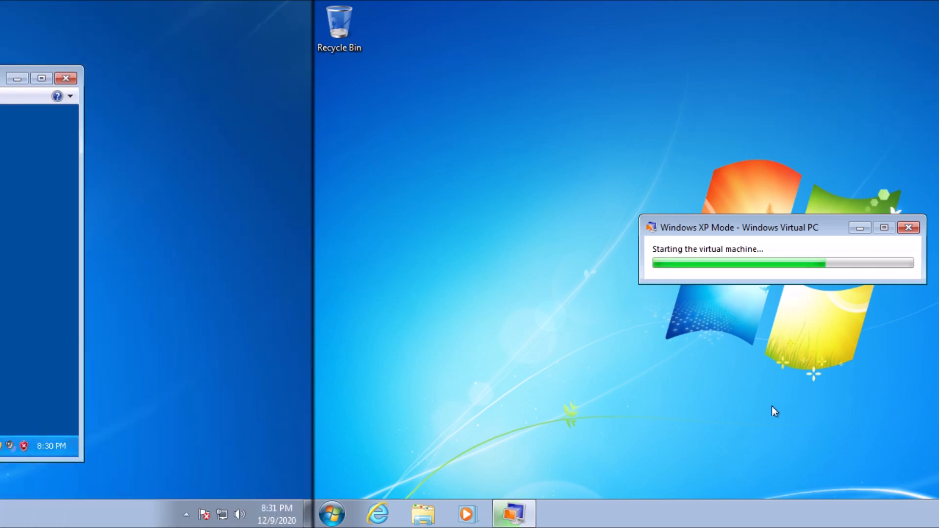
Step: Copy Demo Document from the XP VM, paste it onto the Windows 7 desktop and launch it in Word
{"action": "right_click", "coordinate": [262, 284]}
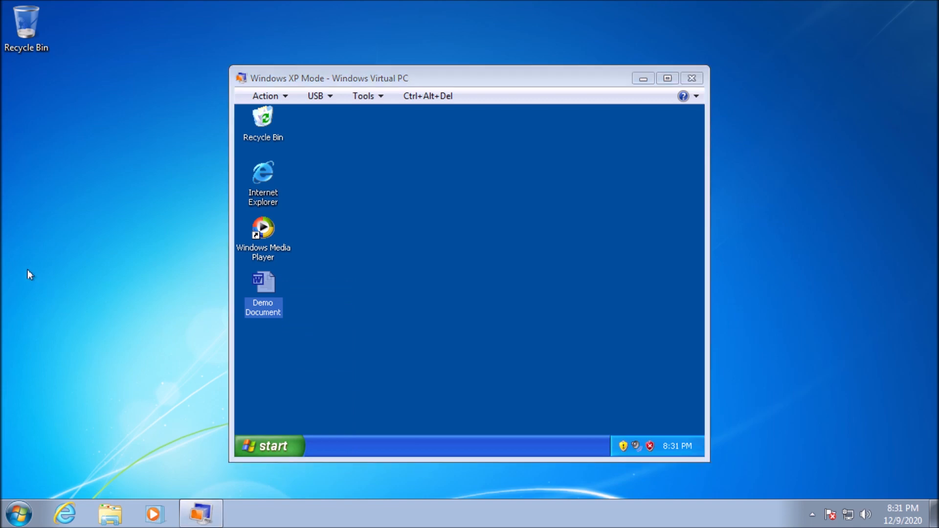
{"action": "right_click", "coordinate": [29, 274]}
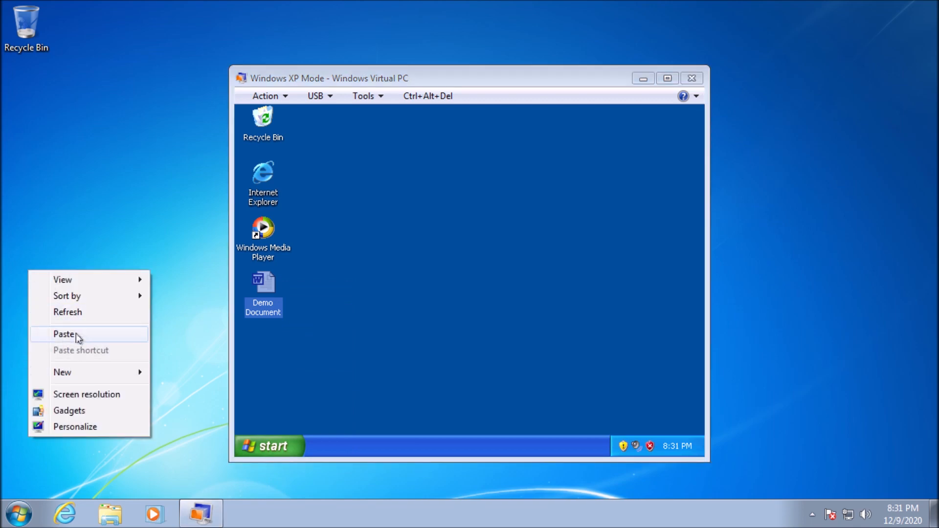
{"action": "left_click", "coordinate": [65, 335]}
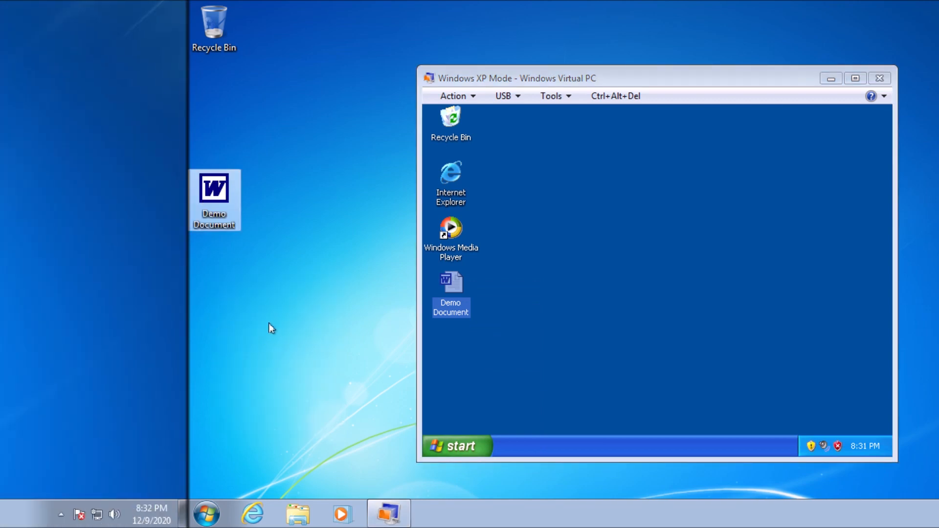
{"action": "double_click", "coordinate": [450, 285]}
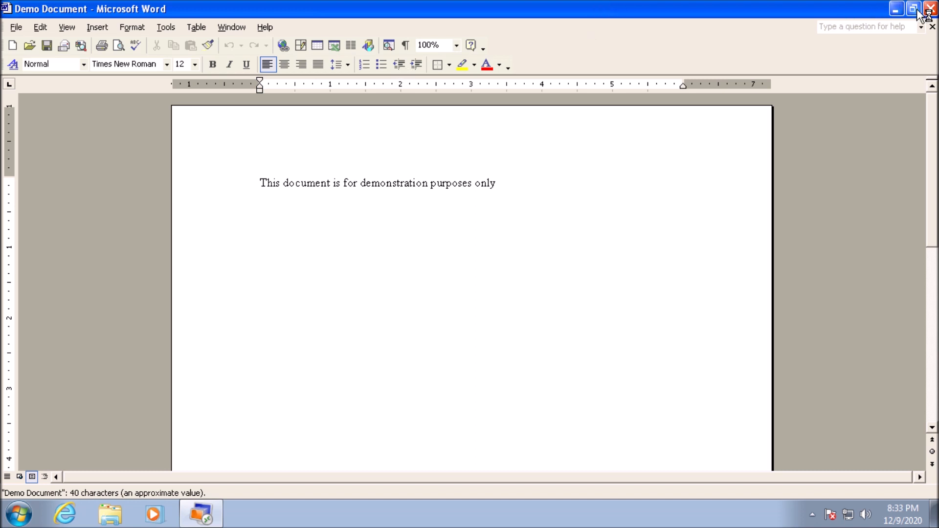
{"action": "left_click", "coordinate": [912, 9]}
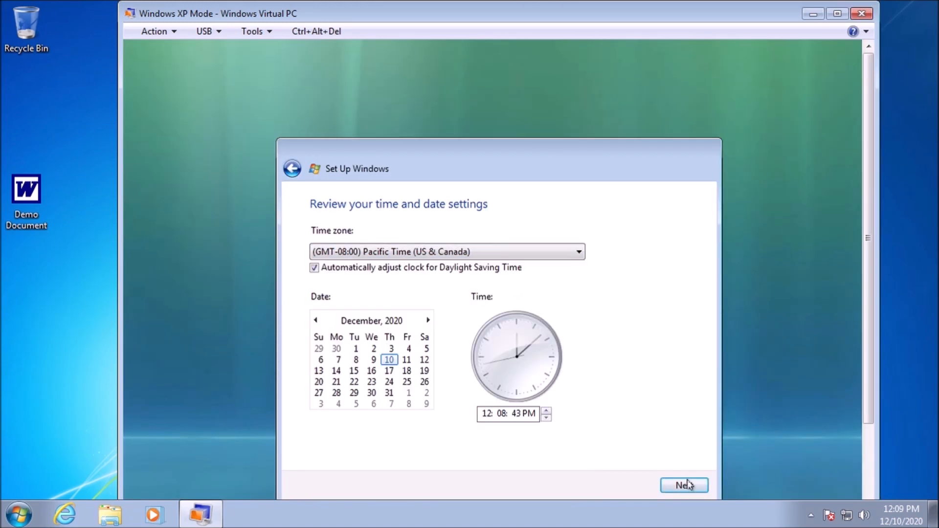
Step: Accept the time and date settings so Vista Setup completes to the desktop
{"action": "left_click", "coordinate": [684, 485]}
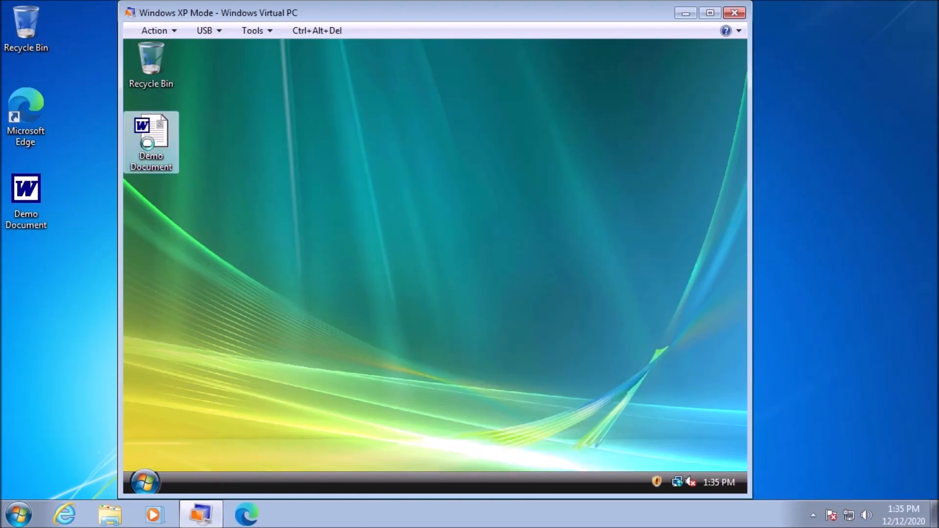
Step: Choose Open on Demo Document from the Vista desktop, then close the VM window
{"action": "right_click", "coordinate": [151, 142]}
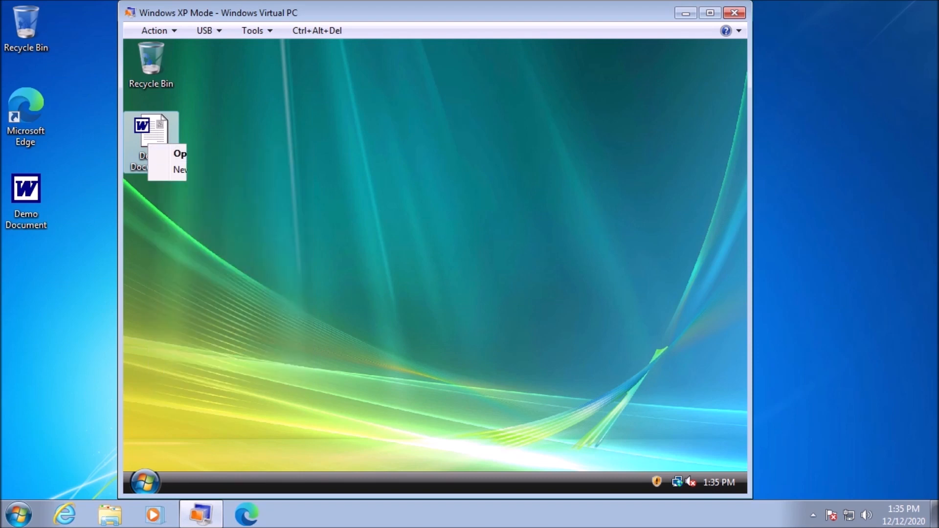
{"action": "left_click", "coordinate": [179, 154]}
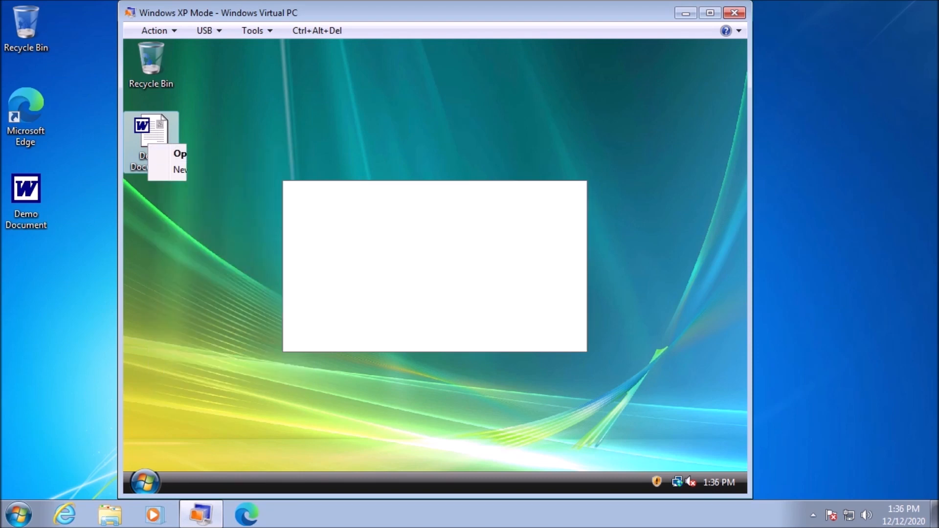
{"action": "left_click", "coordinate": [179, 153]}
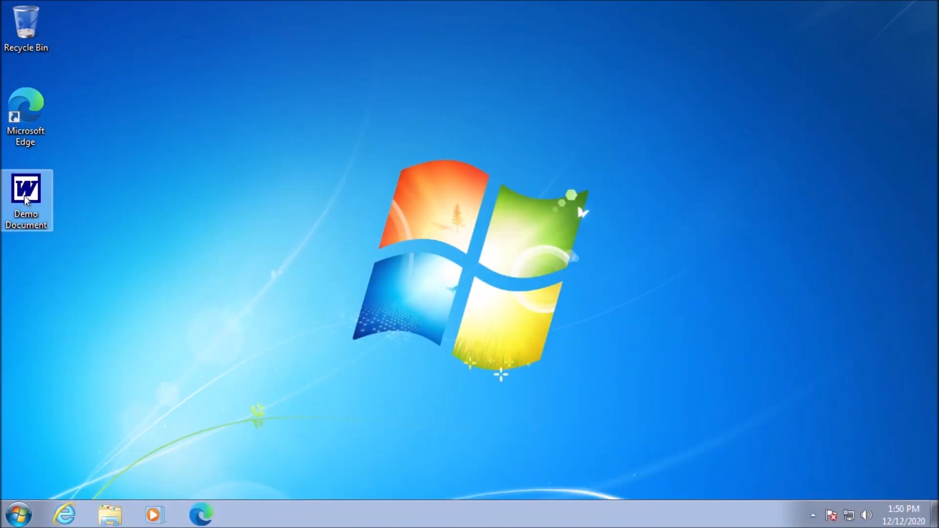
{"action": "right_click", "coordinate": [26, 189]}
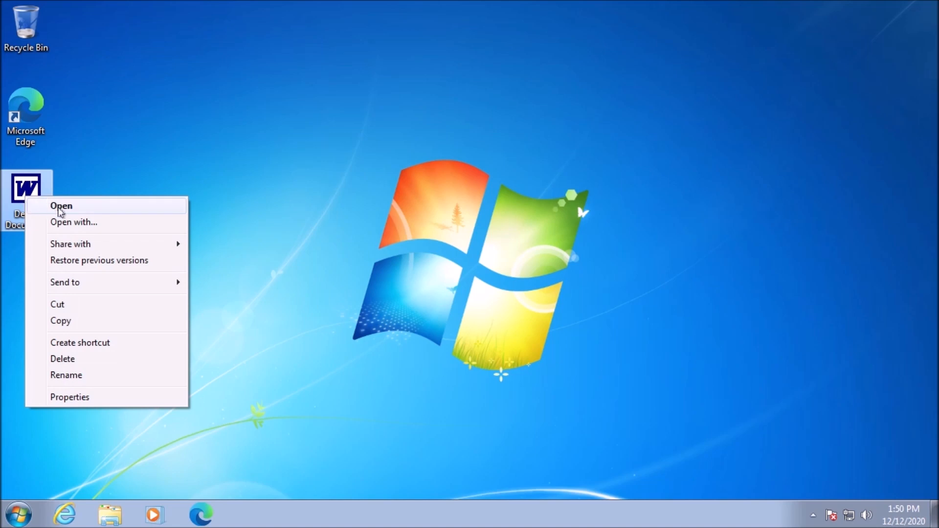
{"action": "left_click", "coordinate": [61, 205]}
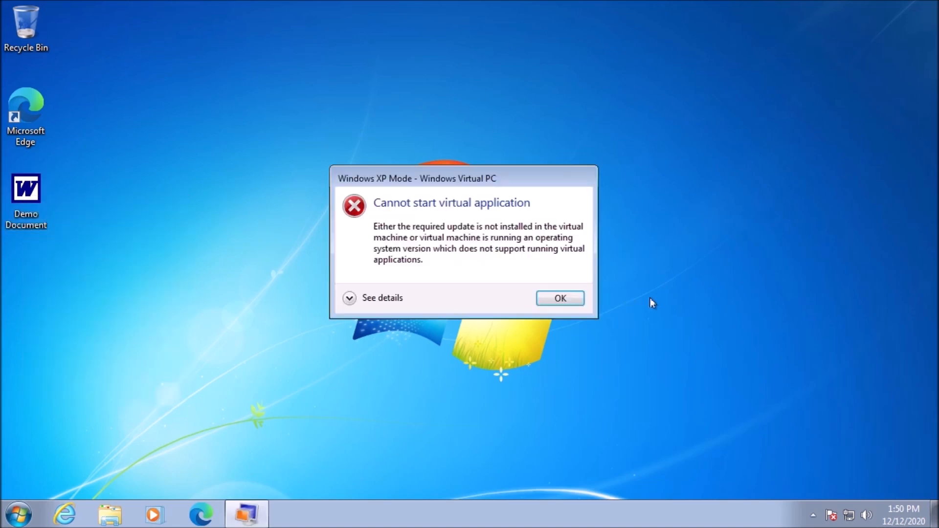
{"action": "mouse_move", "coordinate": [395, 229]}
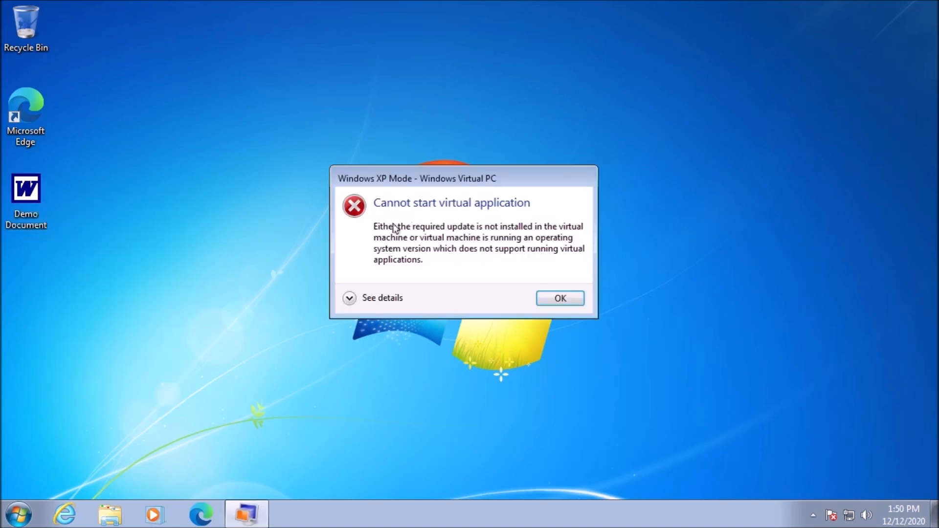
{"action": "mouse_move", "coordinate": [436, 220]}
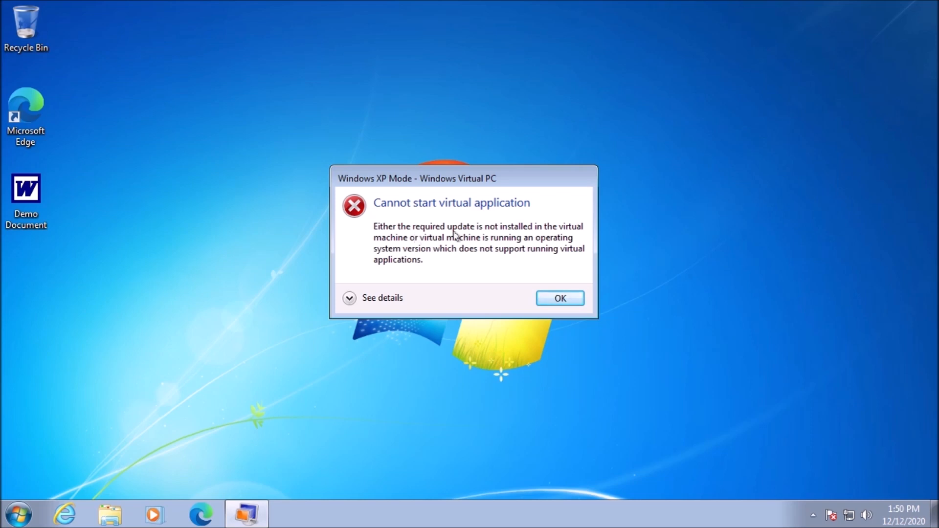
{"action": "mouse_move", "coordinate": [537, 233]}
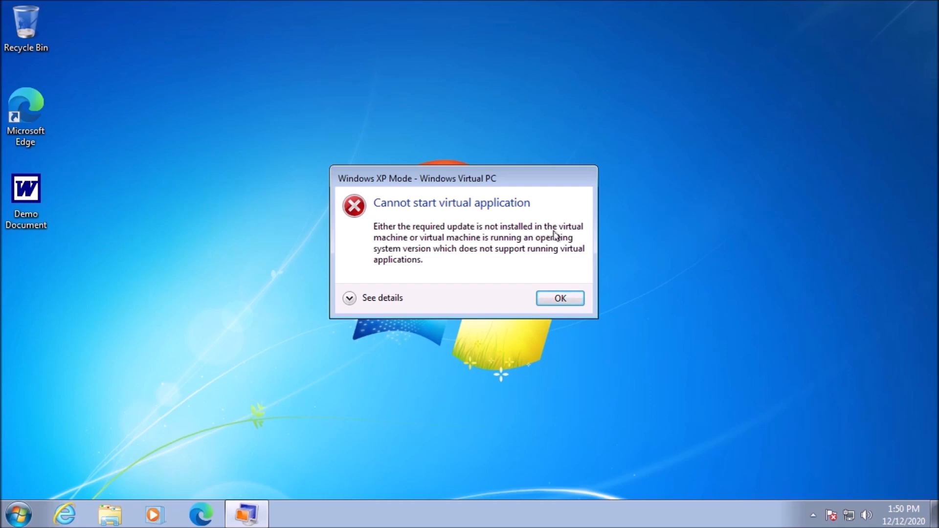
{"action": "mouse_move", "coordinate": [564, 252]}
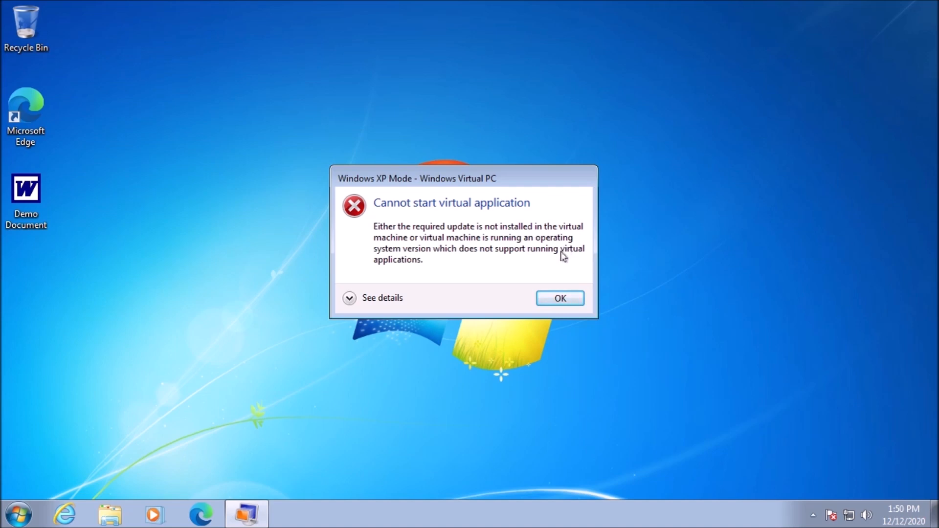
{"action": "mouse_move", "coordinate": [556, 263]}
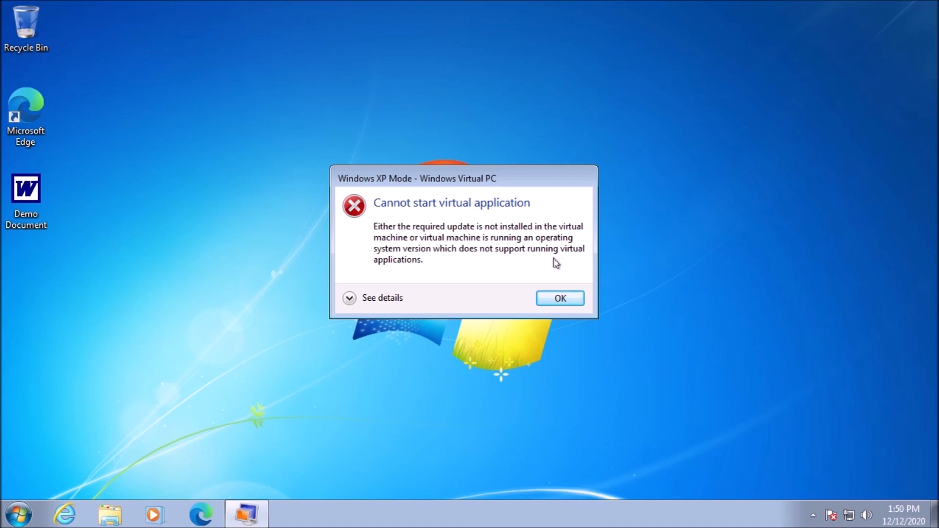
{"action": "mouse_move", "coordinate": [467, 274]}
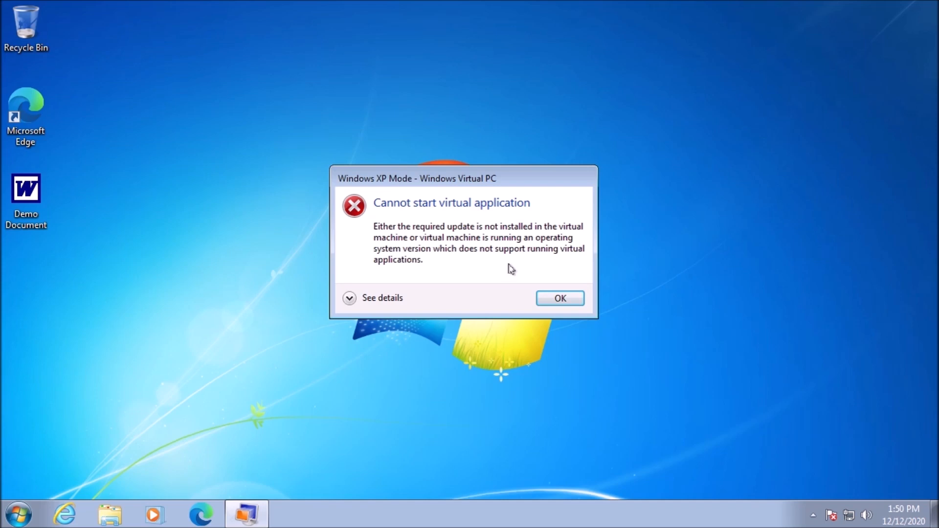
{"action": "mouse_move", "coordinate": [529, 263]}
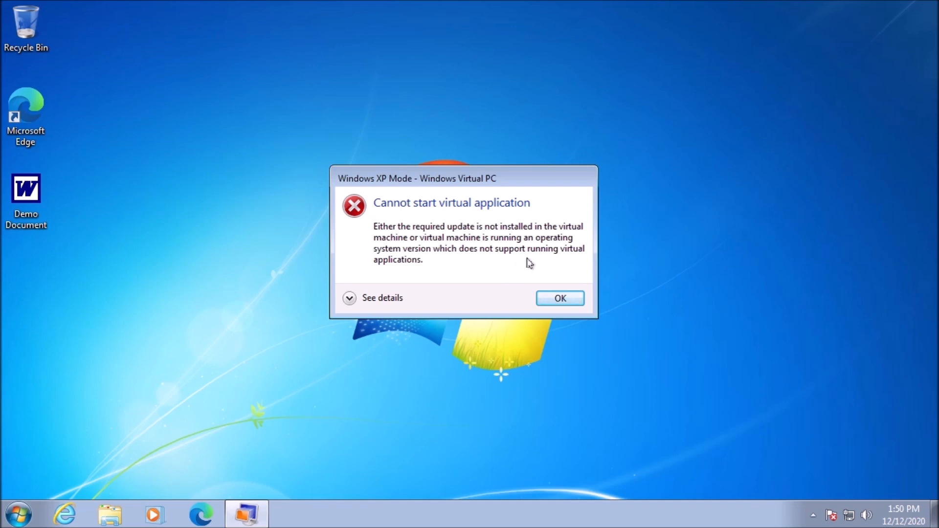
{"action": "mouse_move", "coordinate": [550, 270]}
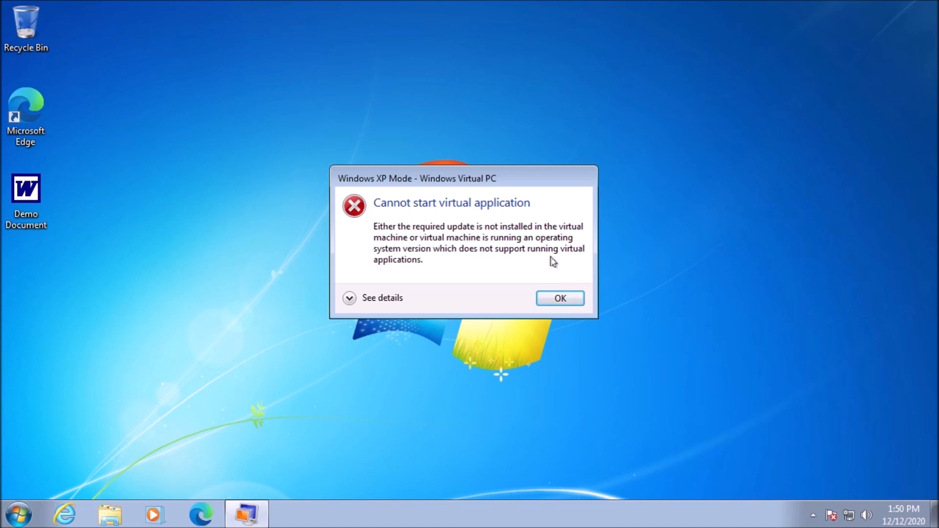
{"action": "mouse_move", "coordinate": [572, 289]}
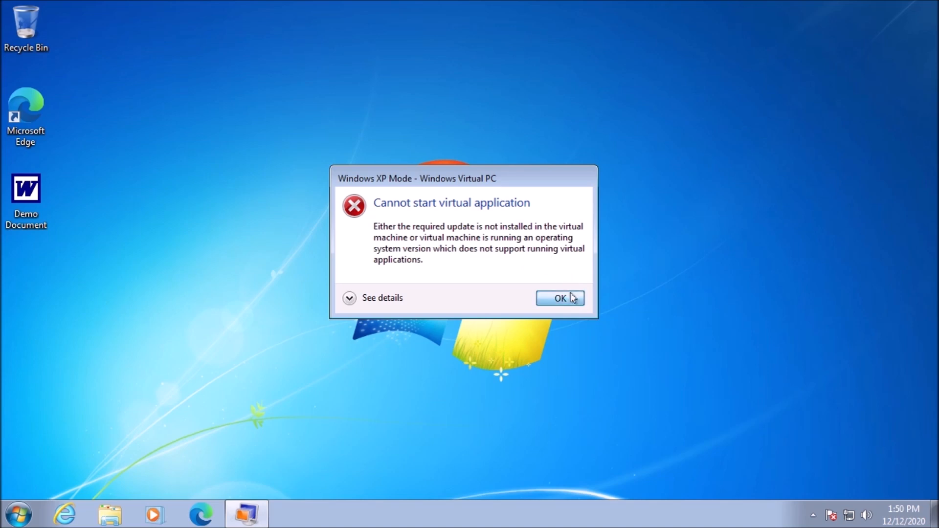
{"action": "left_click", "coordinate": [559, 298]}
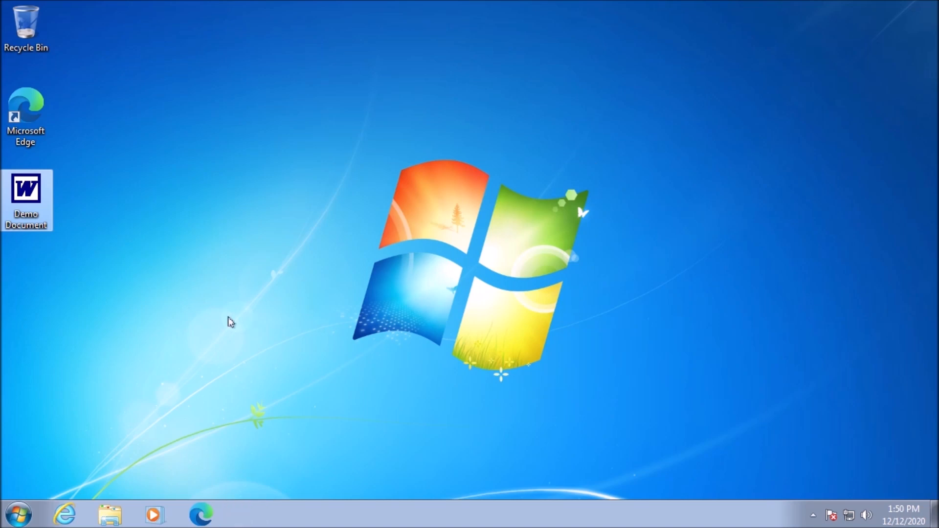